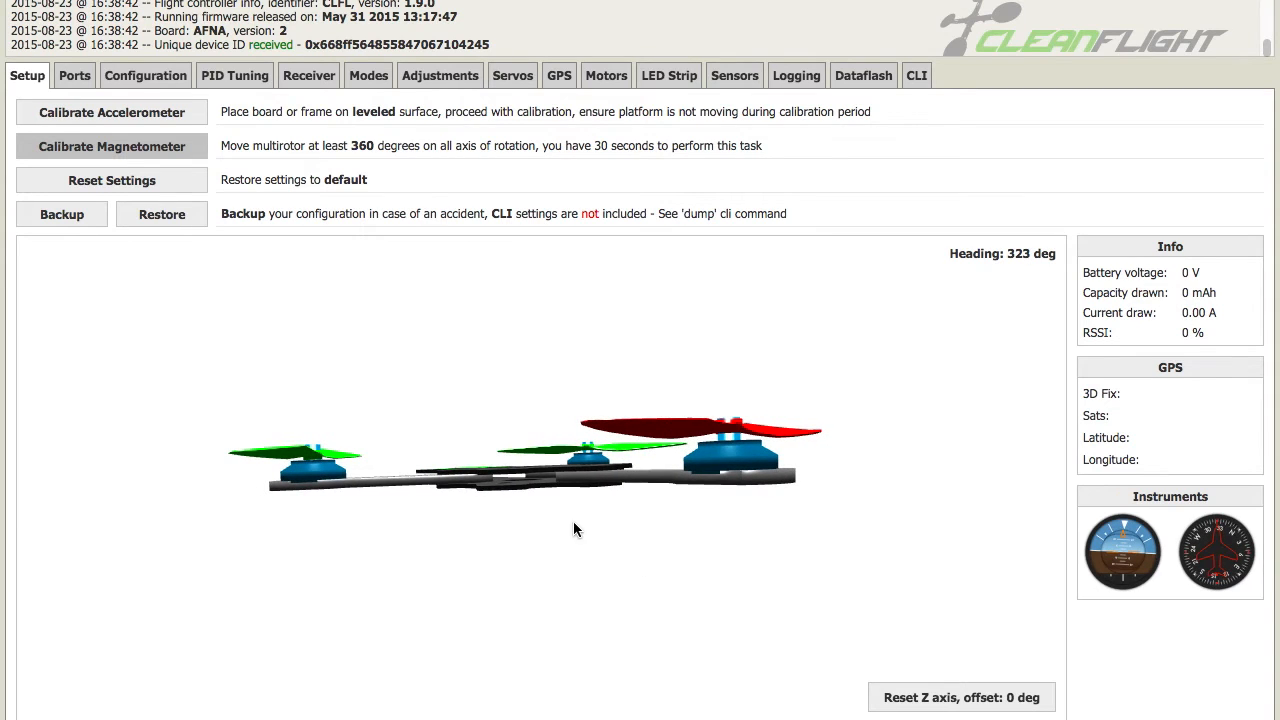
# - Show the Receiver page with all eight channels at 1500 and mapping AETR1234
pyautogui.click(309, 75)
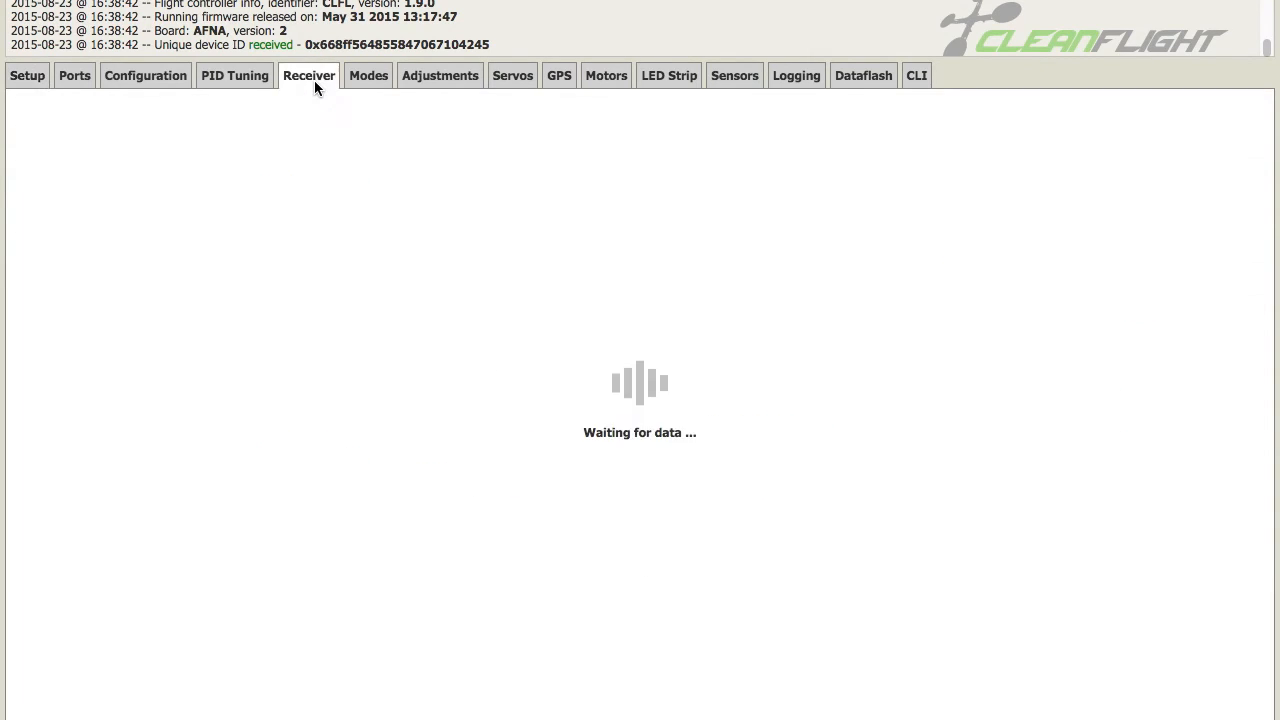
pyautogui.click(308, 75)
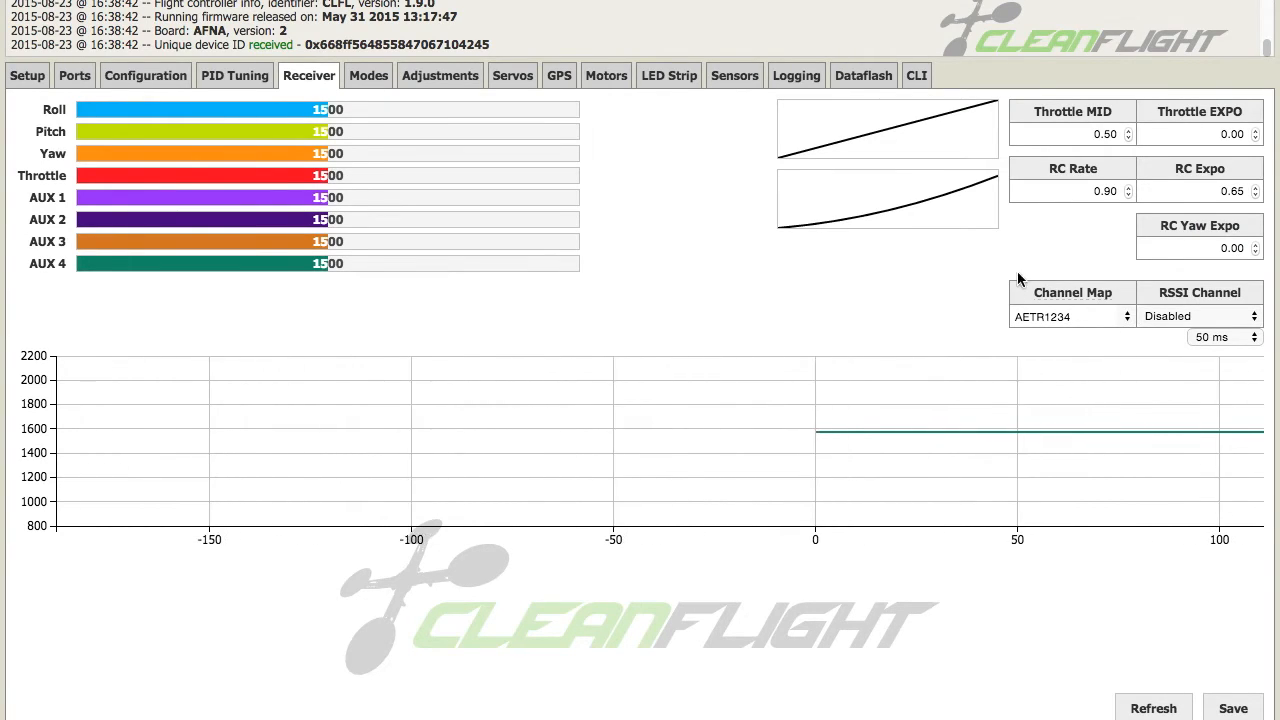
# - Run 'map' in the CLI to report the current channel assignment AETR1234
pyautogui.click(915, 75)
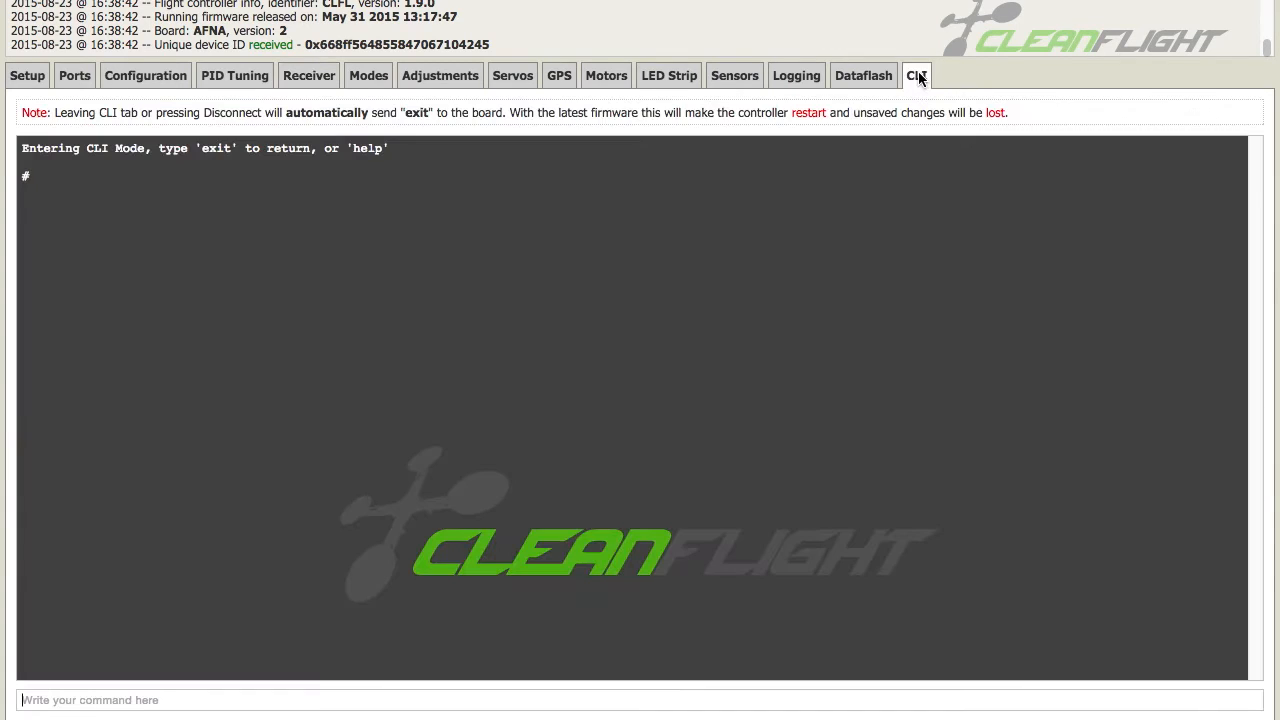
pyautogui.moveTo(807, 410)
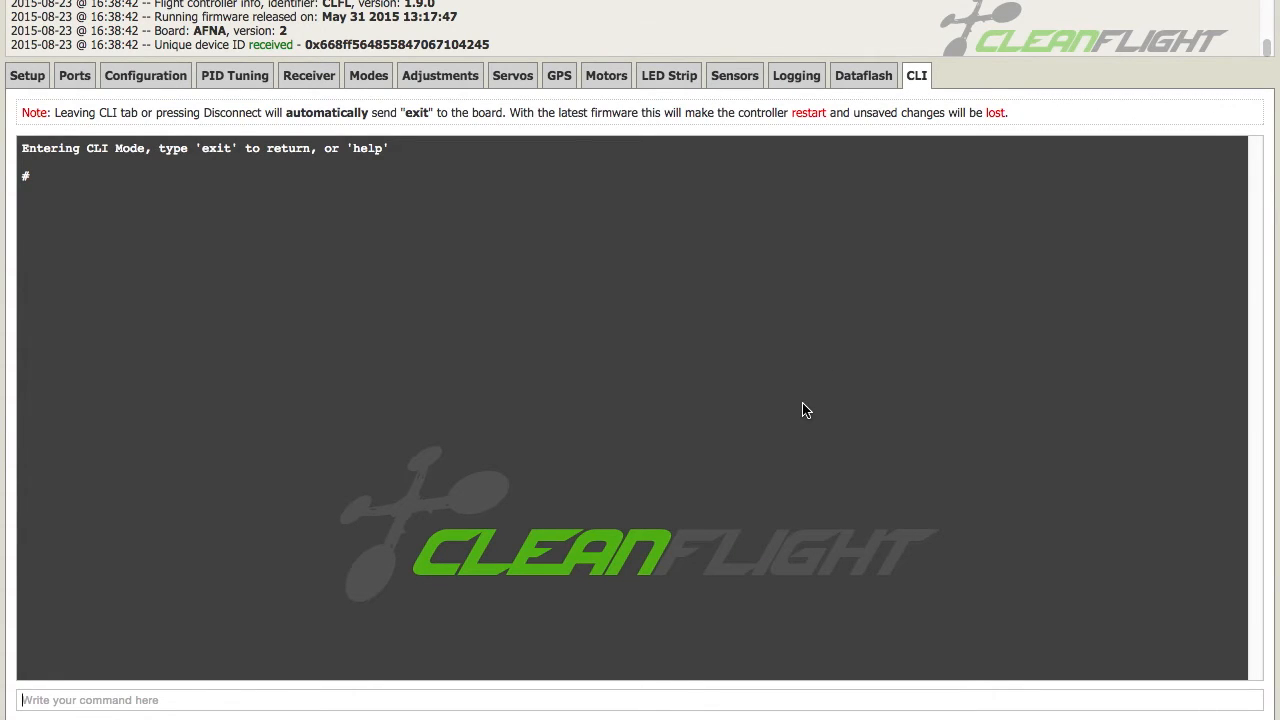
pyautogui.write('map')
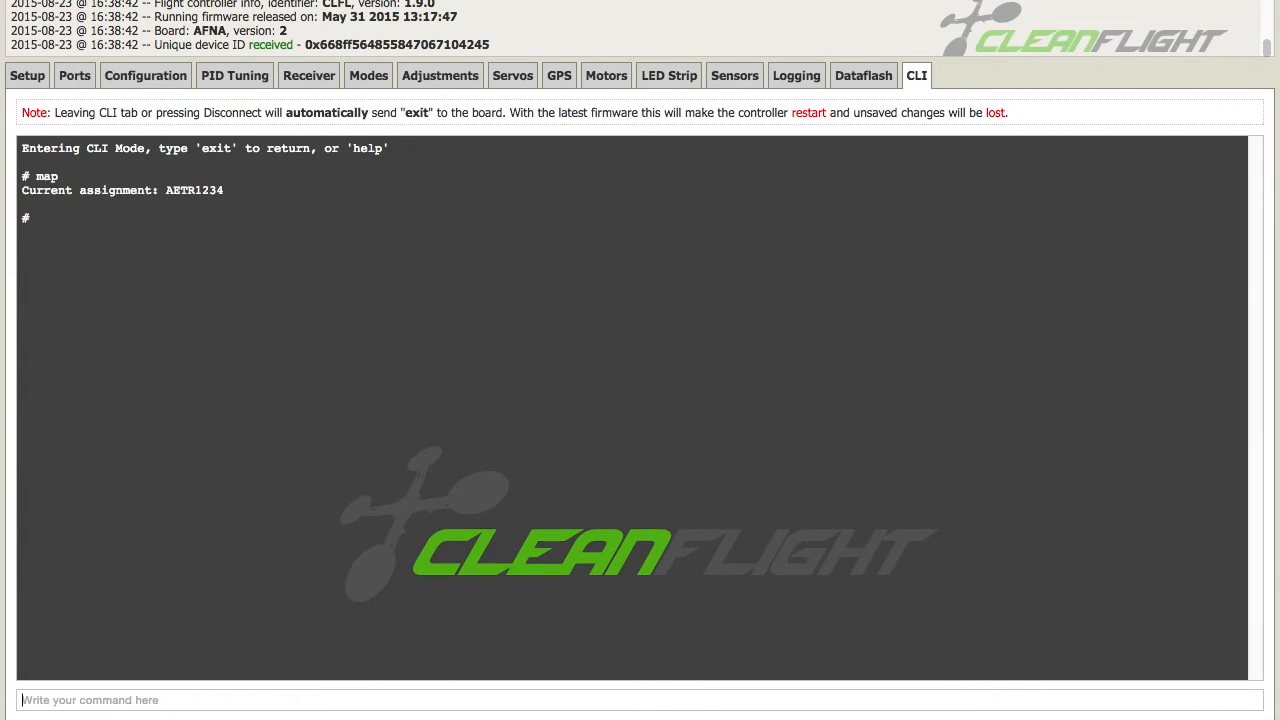
pyautogui.moveTo(145, 219)
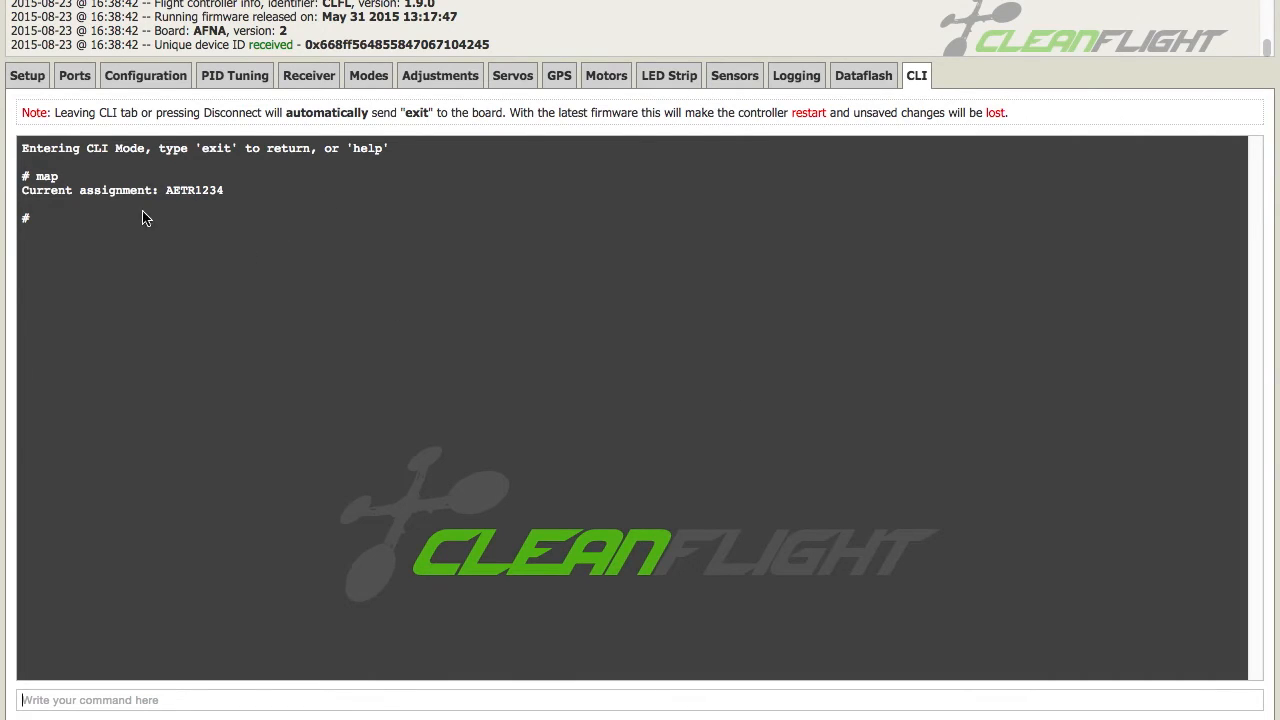
pyautogui.moveTo(257, 278)
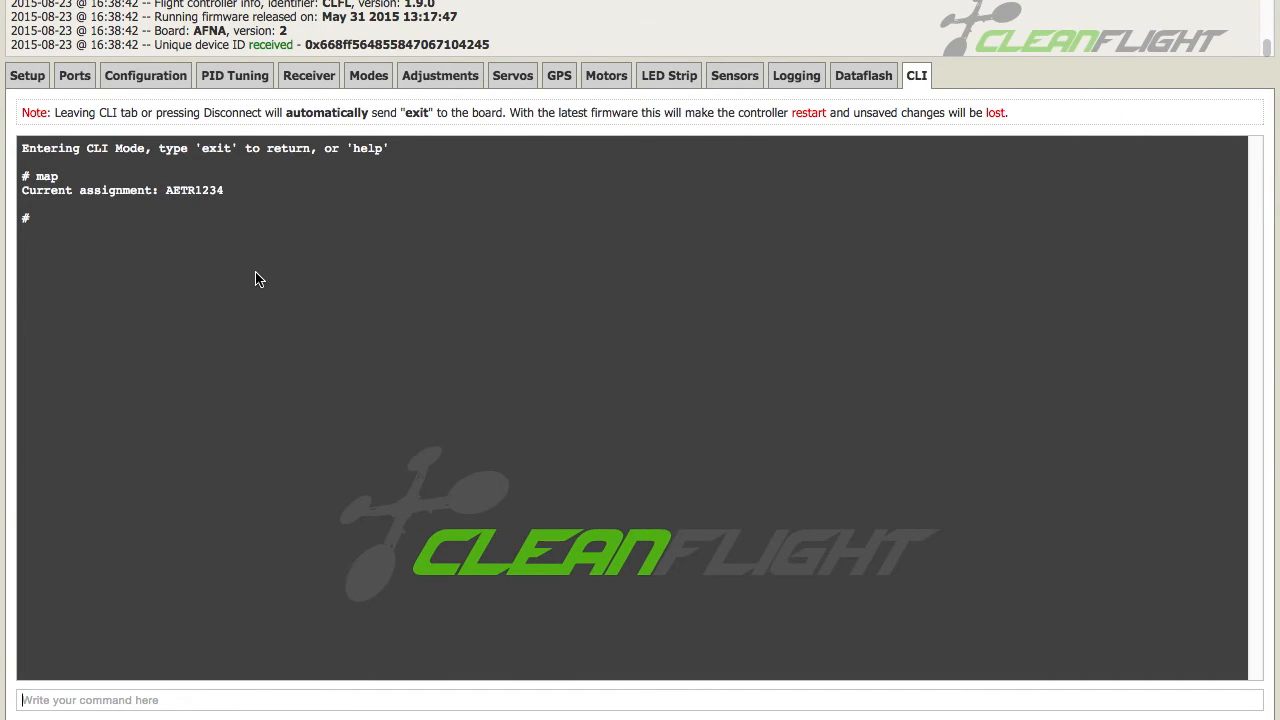
# - Remap the receiver channels with 'map AE3R12T4', then re-run 'map' to confirm
pyautogui.write('m')
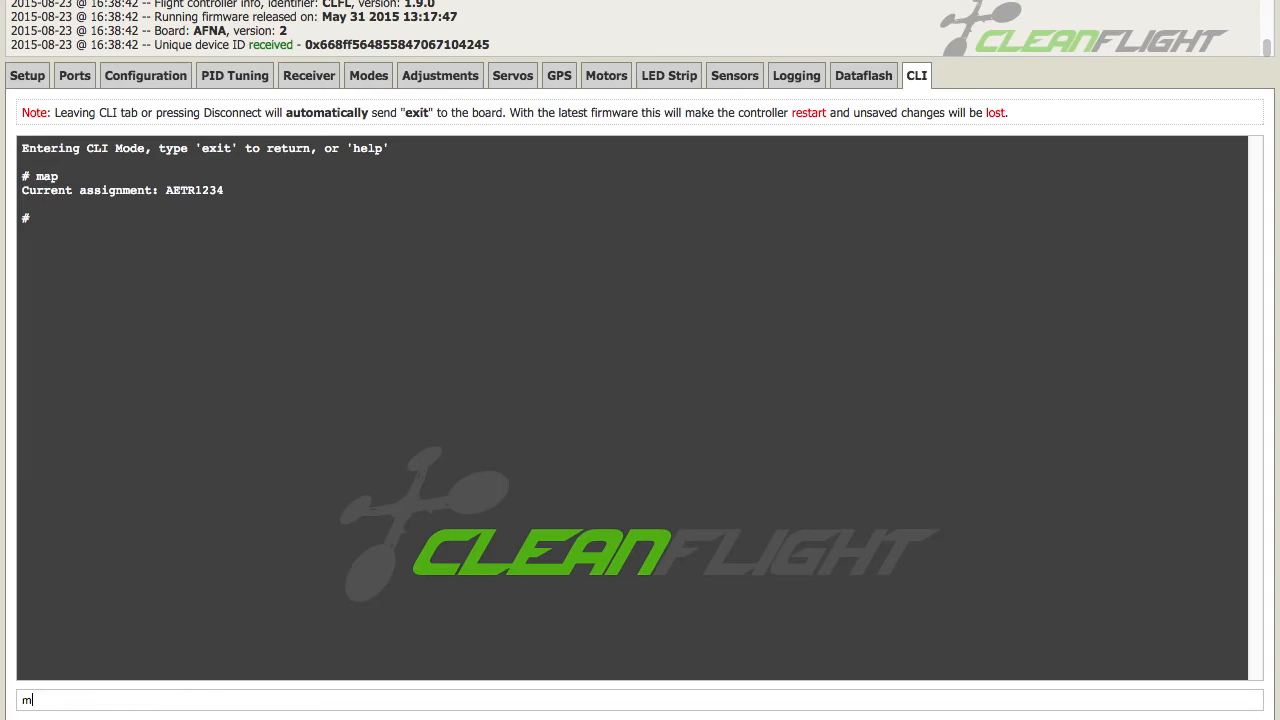
pyautogui.write('ap')
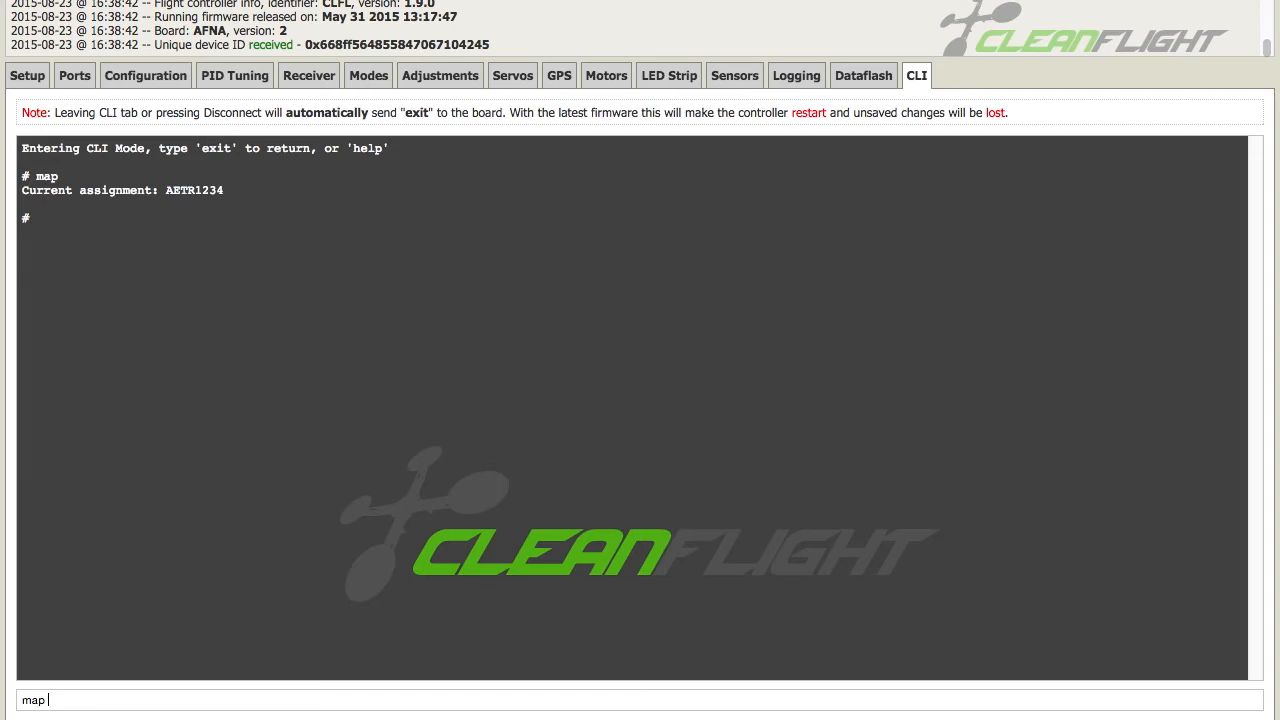
pyautogui.write('AE3')
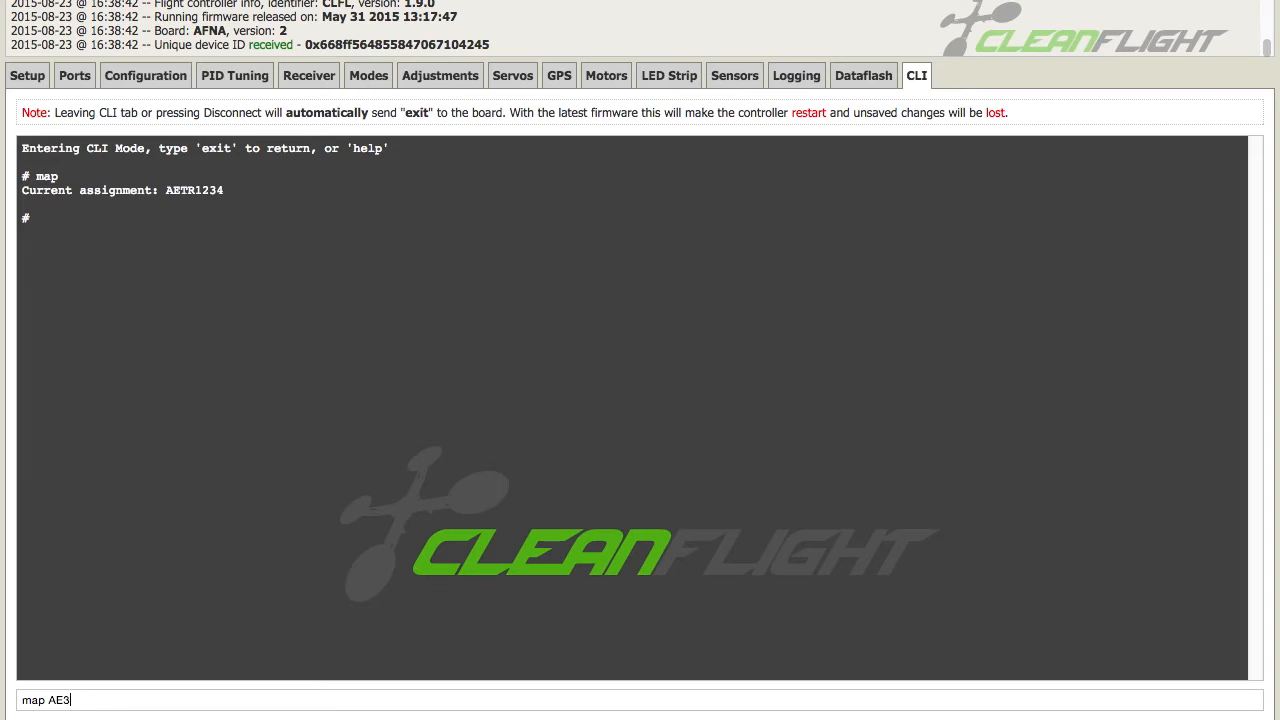
pyautogui.write('R')
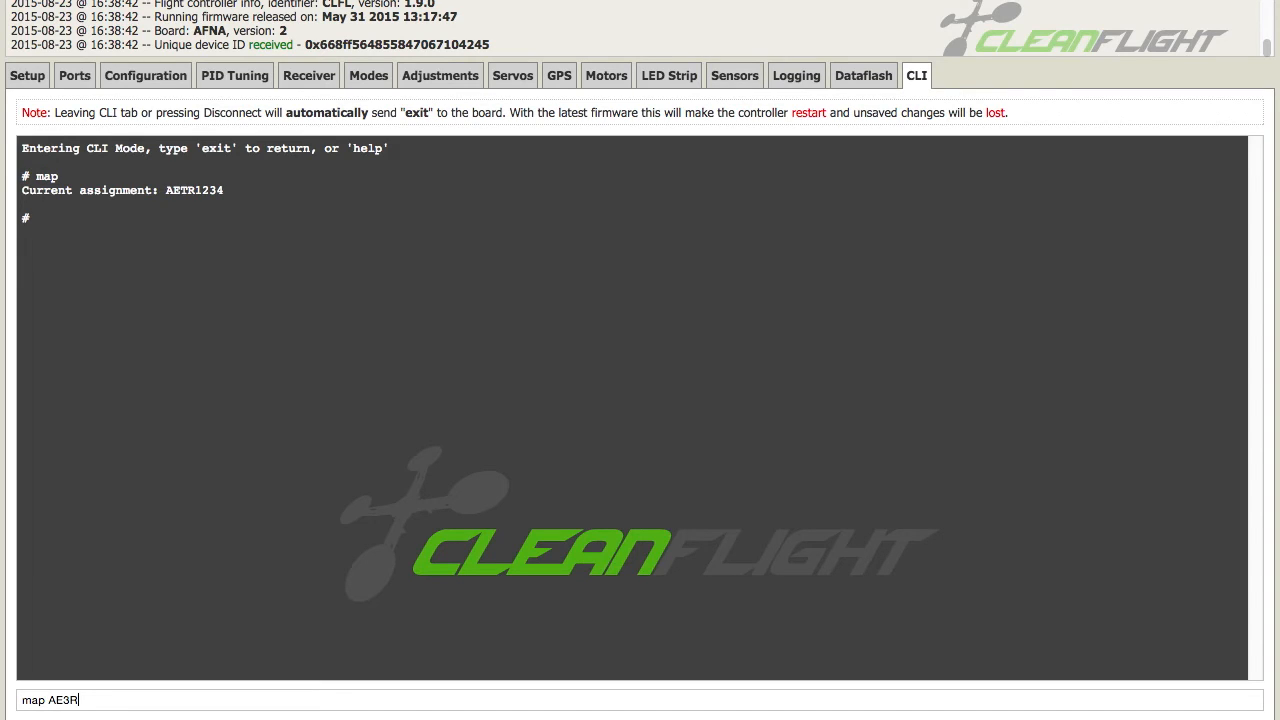
pyautogui.write('12T4')
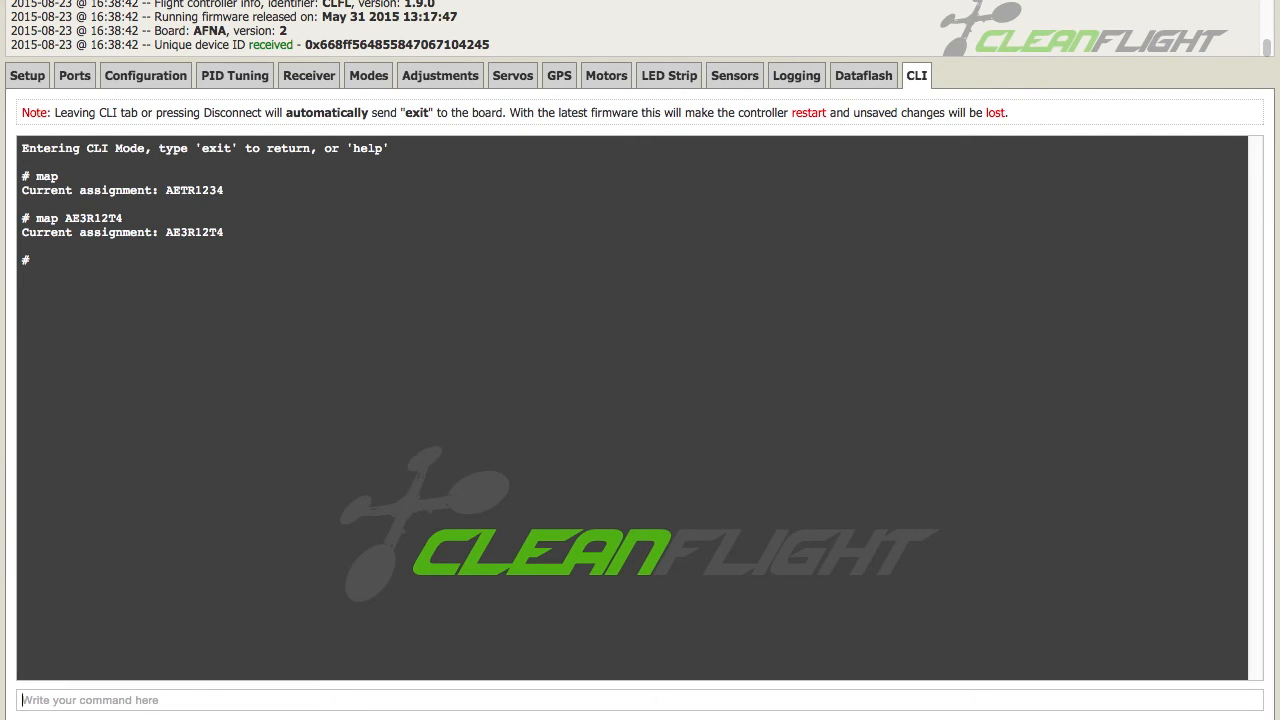
pyautogui.write('map')
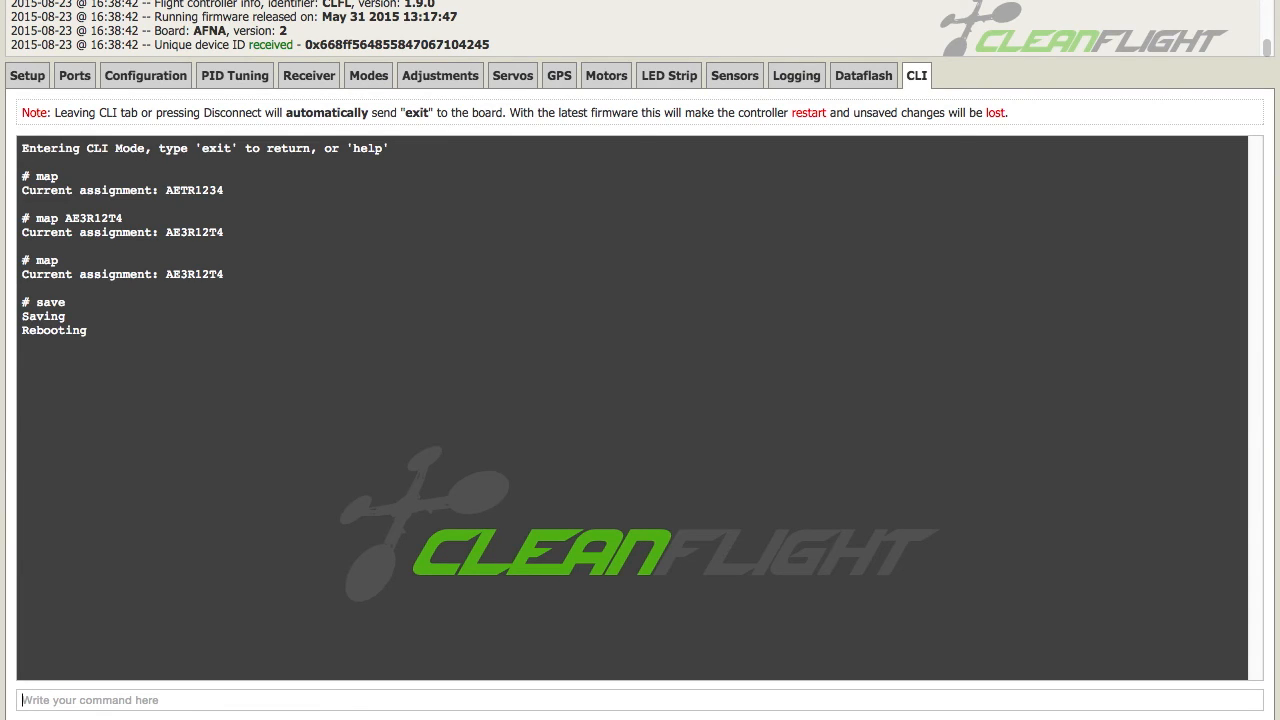
pyautogui.moveTo(585, 423)
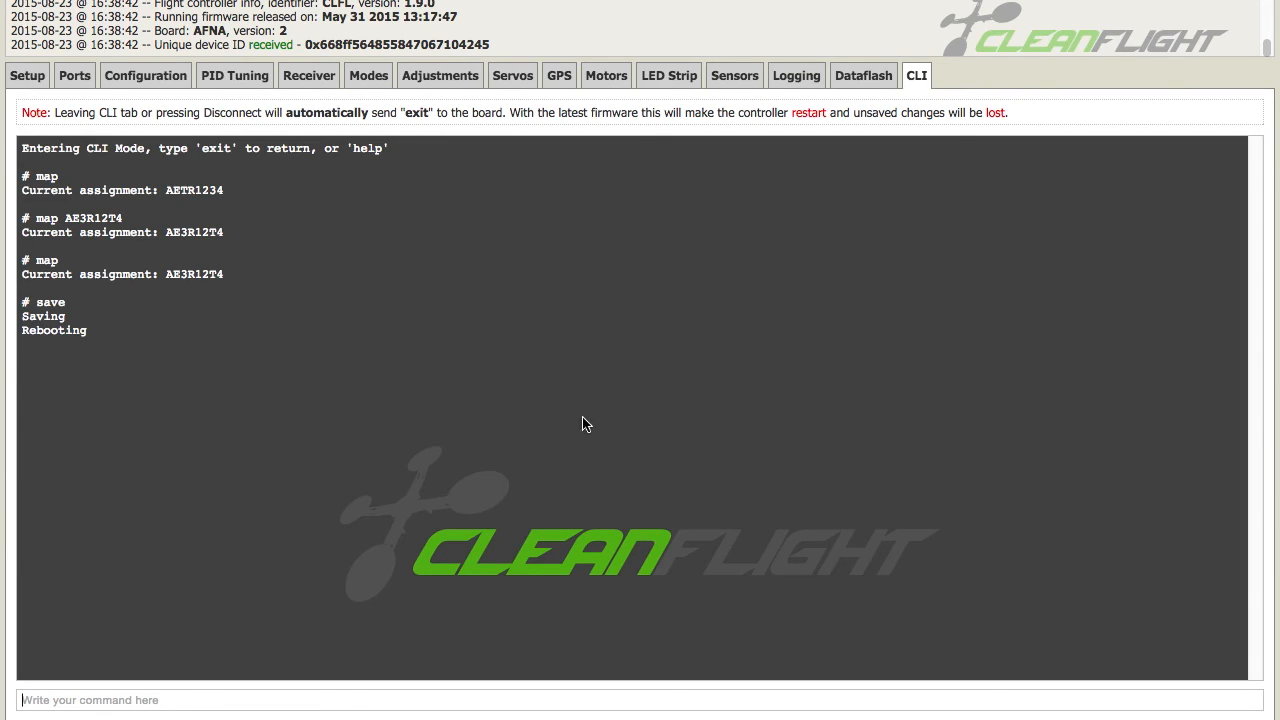
pyautogui.moveTo(27, 292)
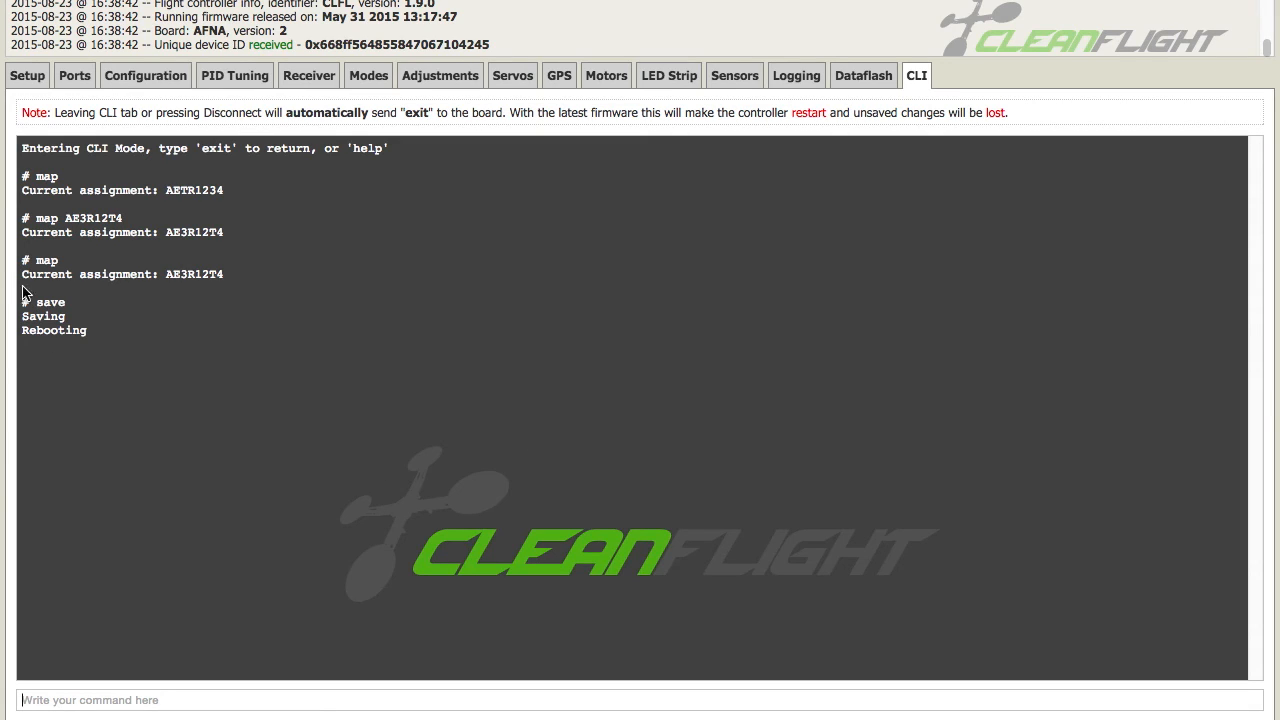
pyautogui.moveTo(323, 217)
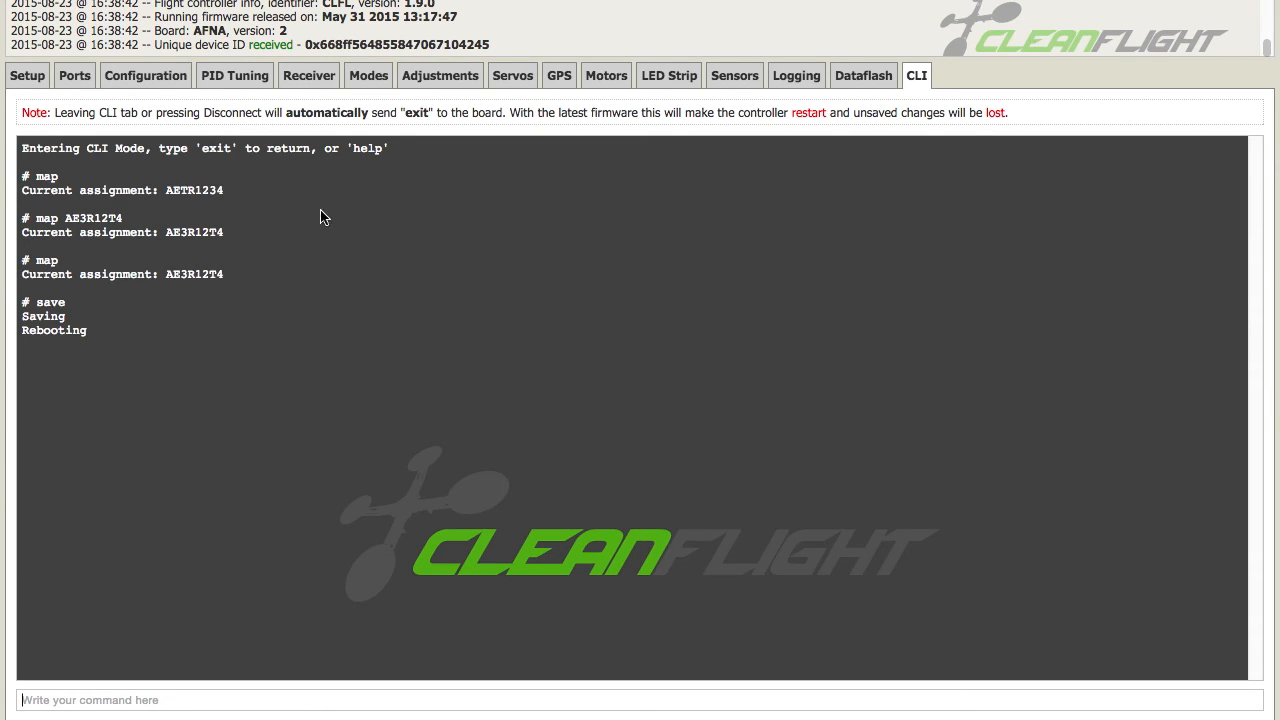
pyautogui.moveTo(296, 357)
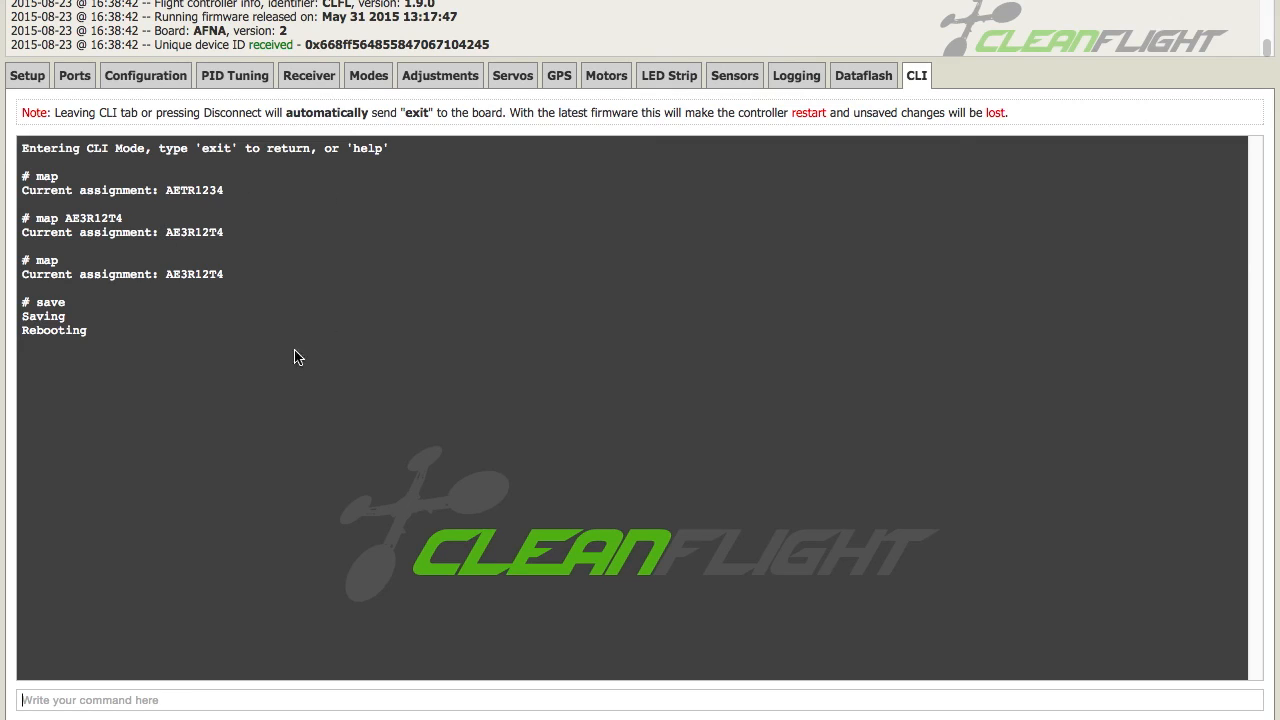
pyautogui.moveTo(602, 374)
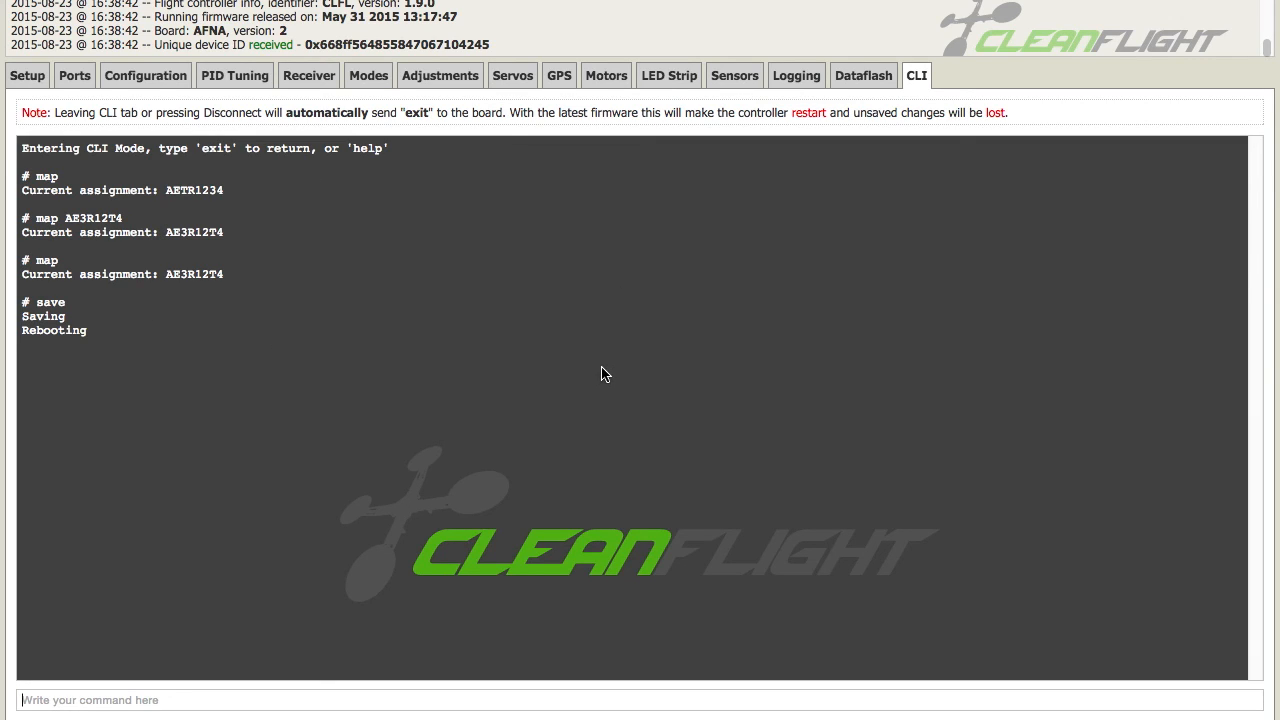